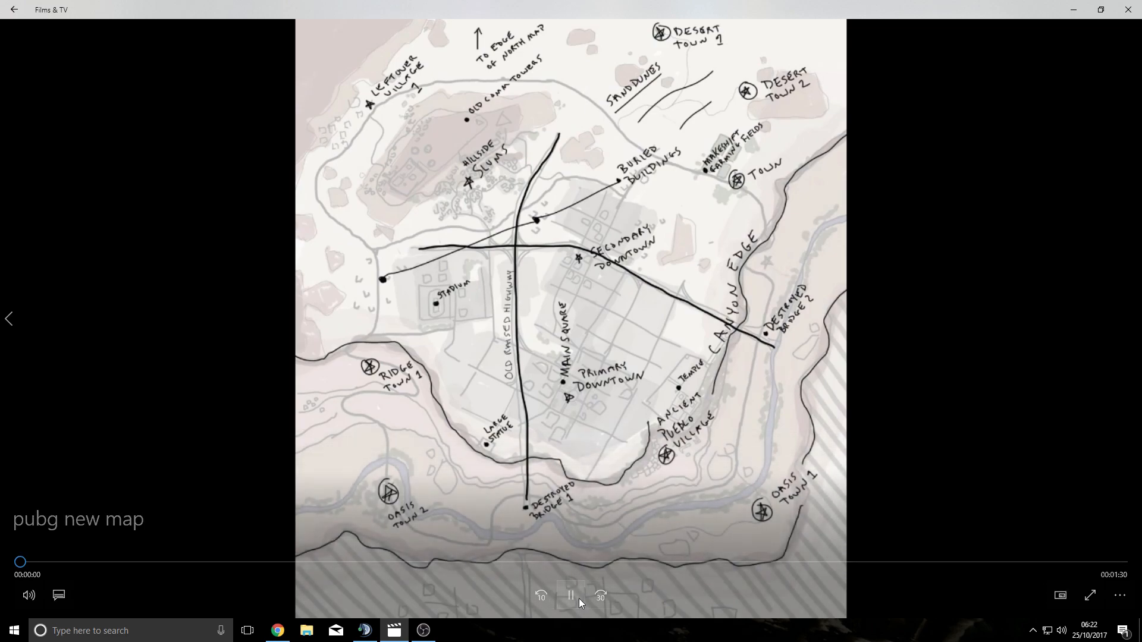
pyautogui.click(571, 595)
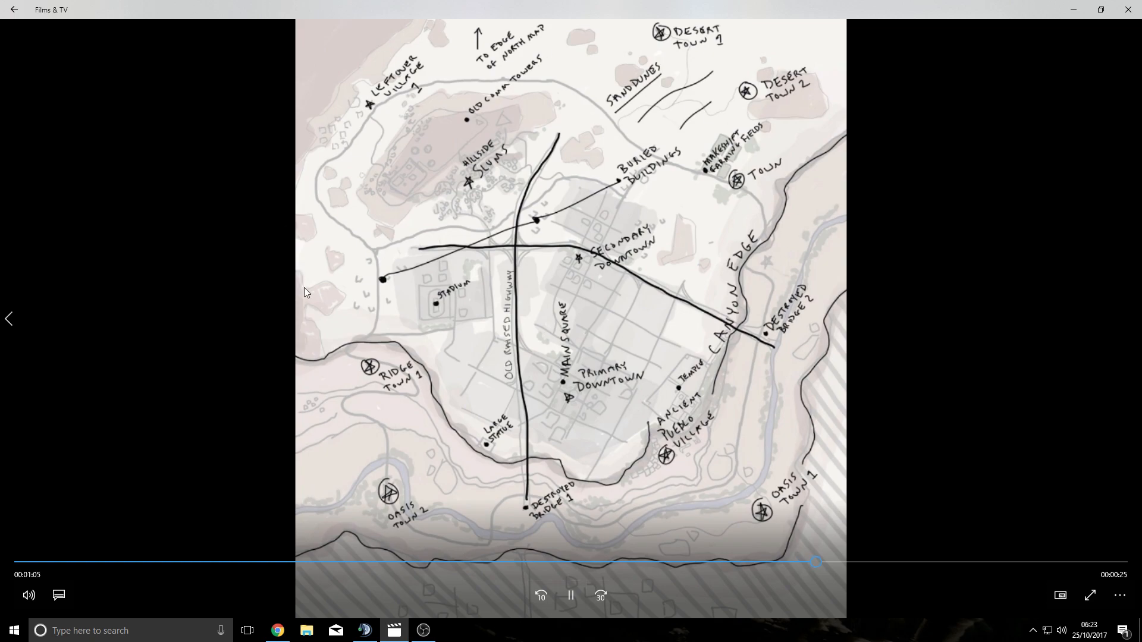
pyautogui.moveTo(807, 250)
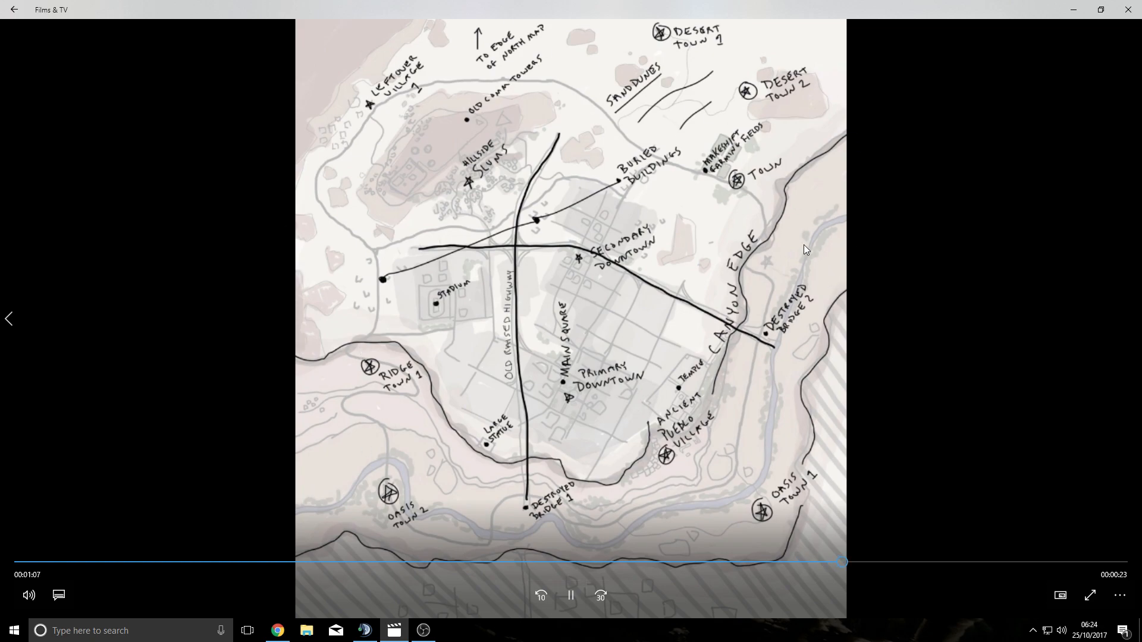